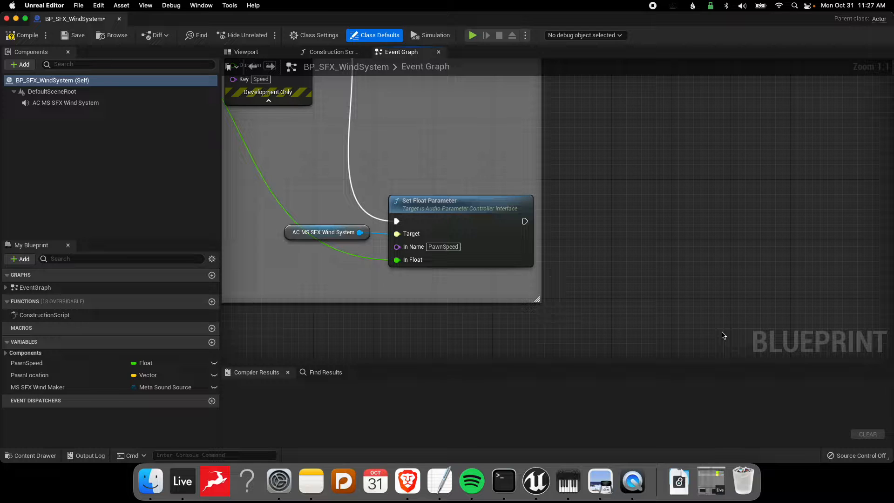
{"action": "mouse_move", "coordinate": [720, 329]}
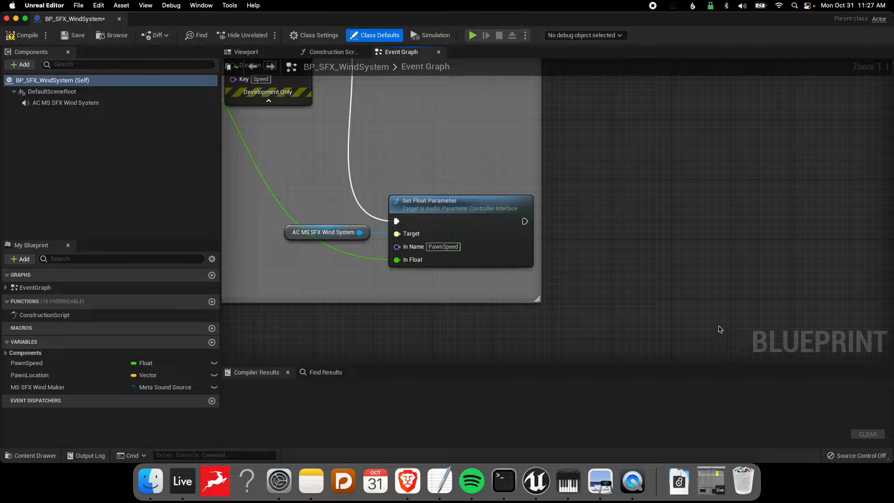
- Scroll the Content Browser to reach the MS_SFX_wind_maker MetaSound asset
{"action": "scroll", "scroll_direction": "down", "scroll_amount": 3}
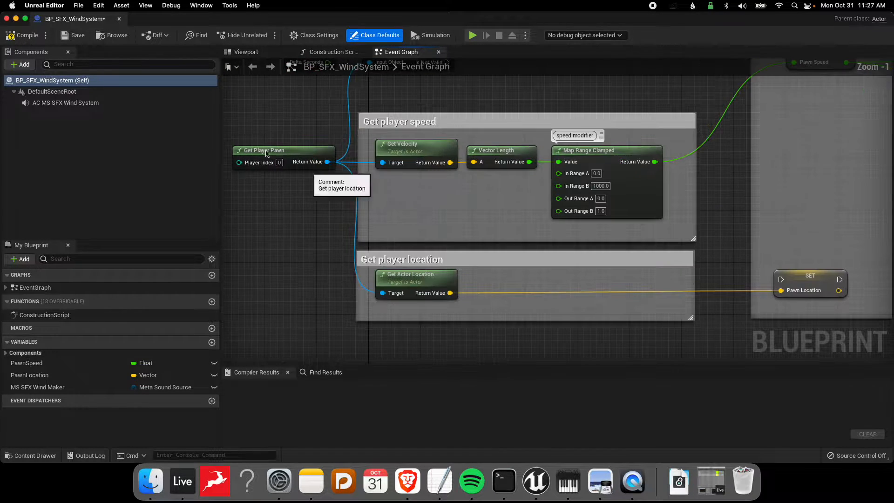
{"action": "mouse_move", "coordinate": [593, 153]}
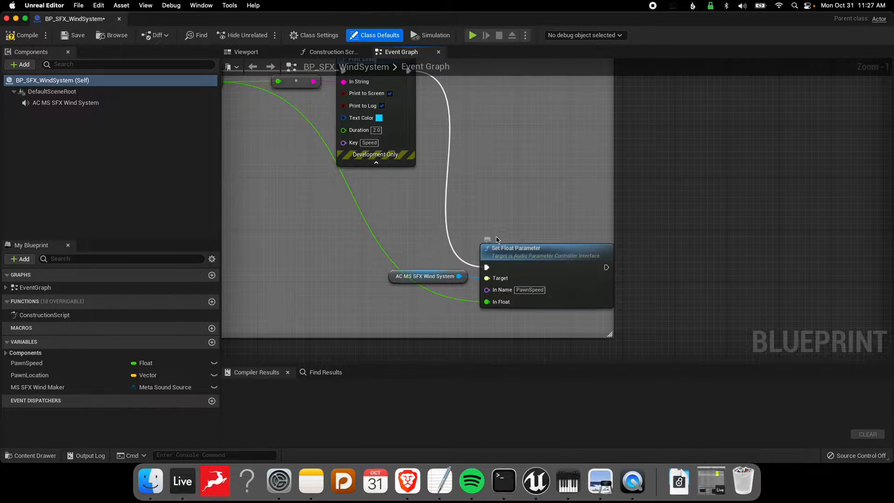
{"action": "mouse_move", "coordinate": [503, 289]}
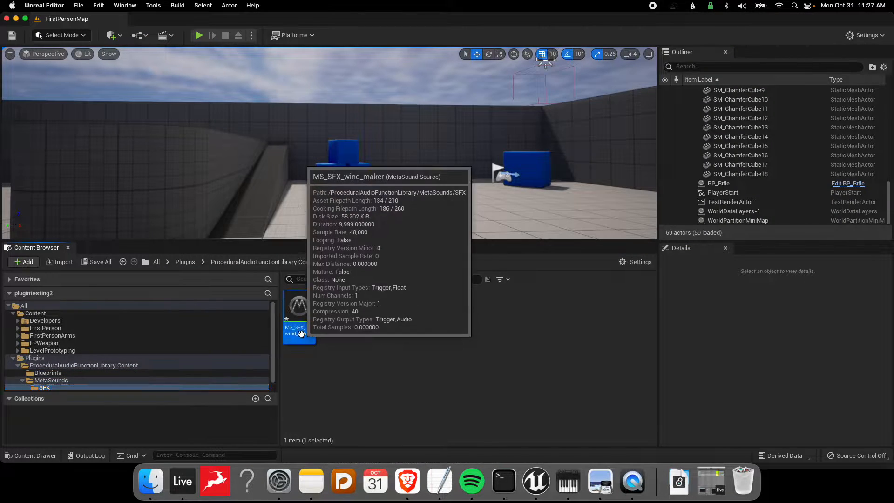
- Open MS_SFX_wind_maker and compare its graph with the wind system Blueprint tab
{"action": "double_click", "coordinate": [299, 306]}
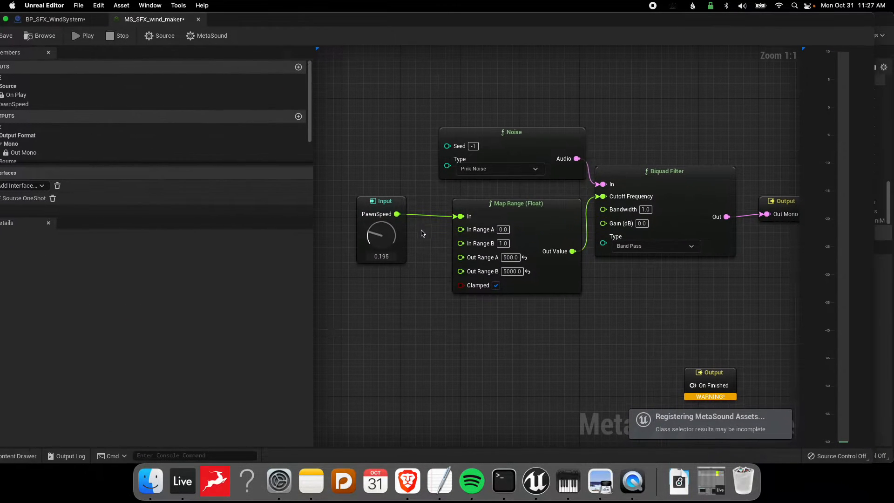
{"action": "mouse_move", "coordinate": [54, 19]}
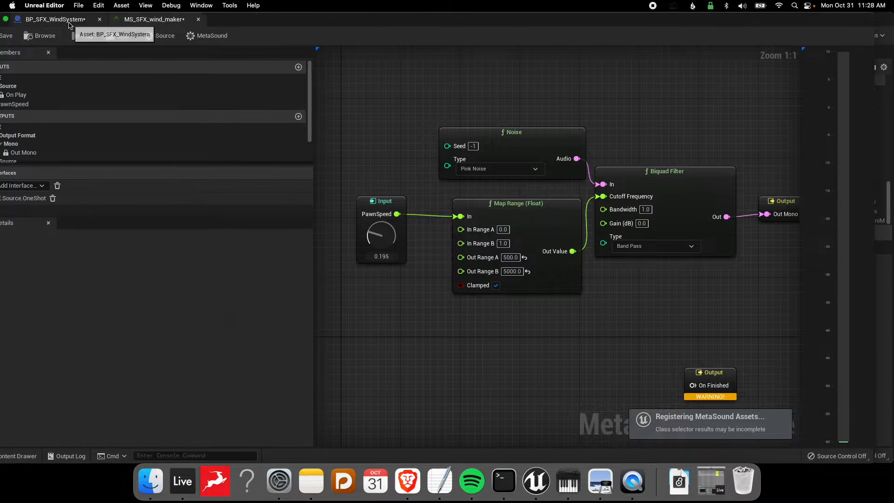
{"action": "left_click", "coordinate": [54, 19]}
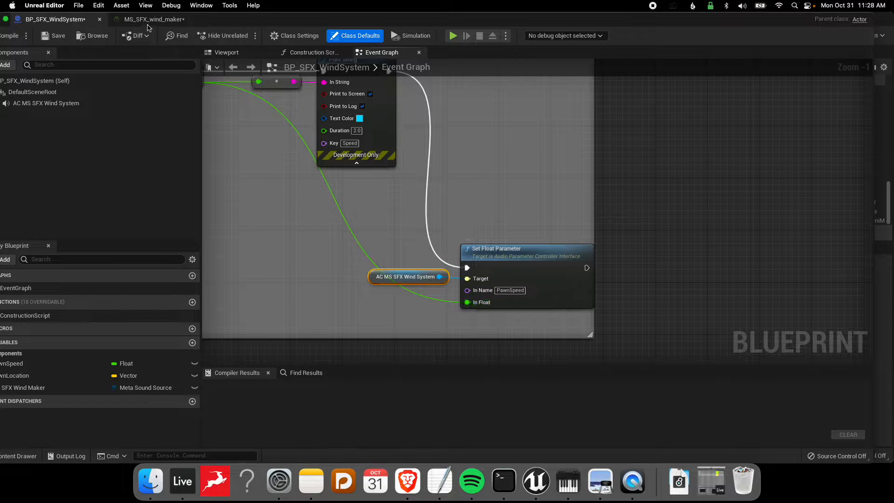
{"action": "left_click", "coordinate": [153, 19]}
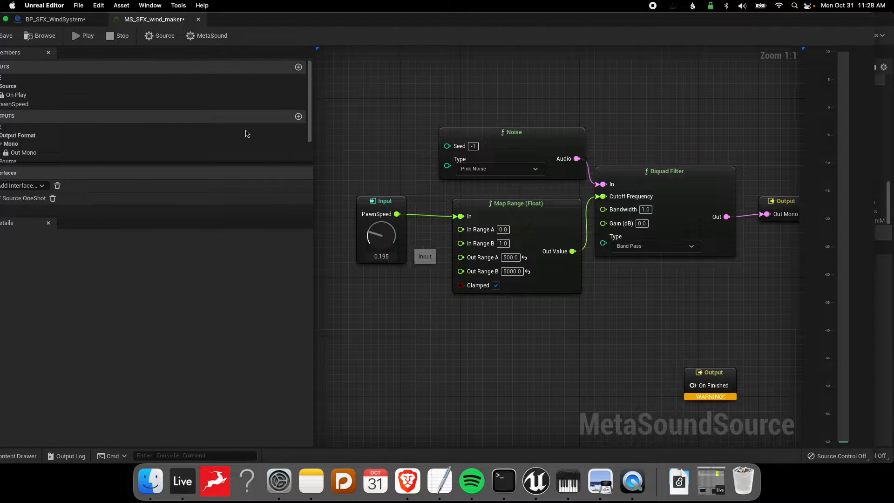
{"action": "mouse_move", "coordinate": [714, 170]}
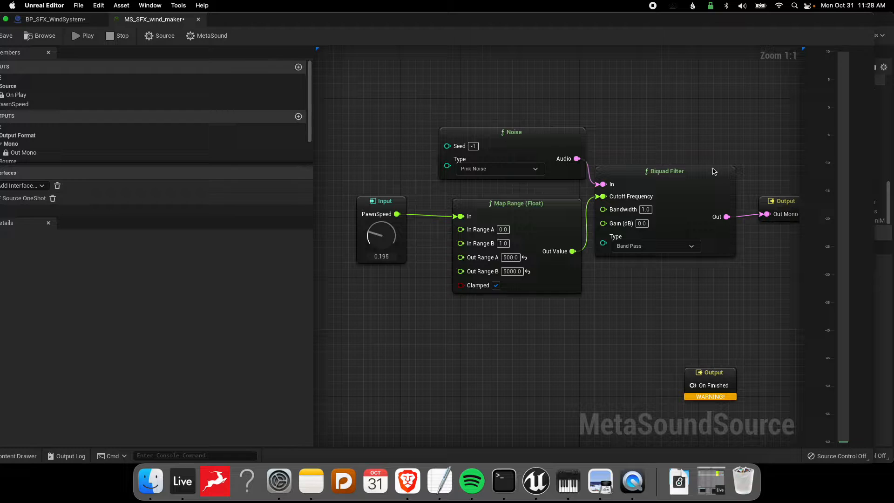
{"action": "mouse_move", "coordinate": [526, 132]}
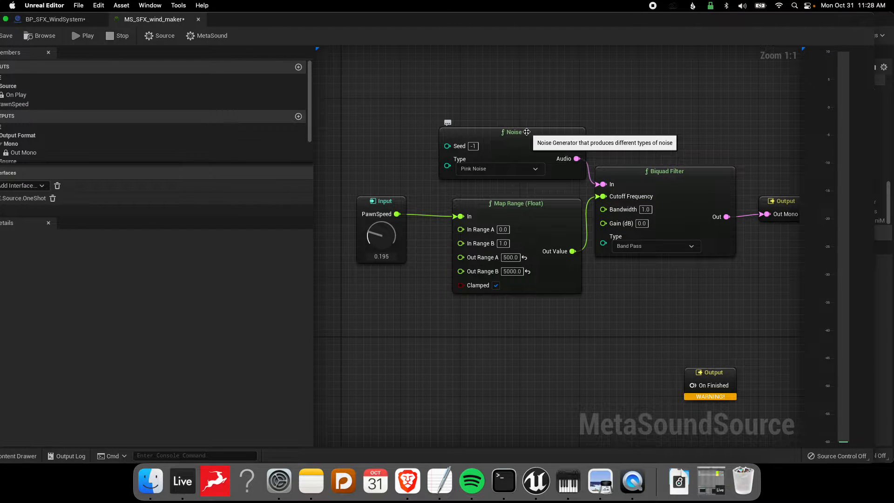
{"action": "mouse_move", "coordinate": [381, 145]}
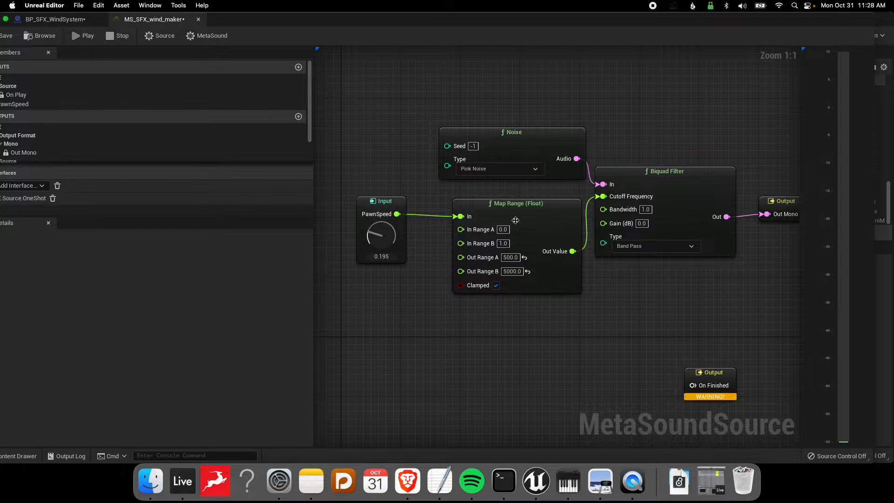
{"action": "mouse_move", "coordinate": [769, 278]}
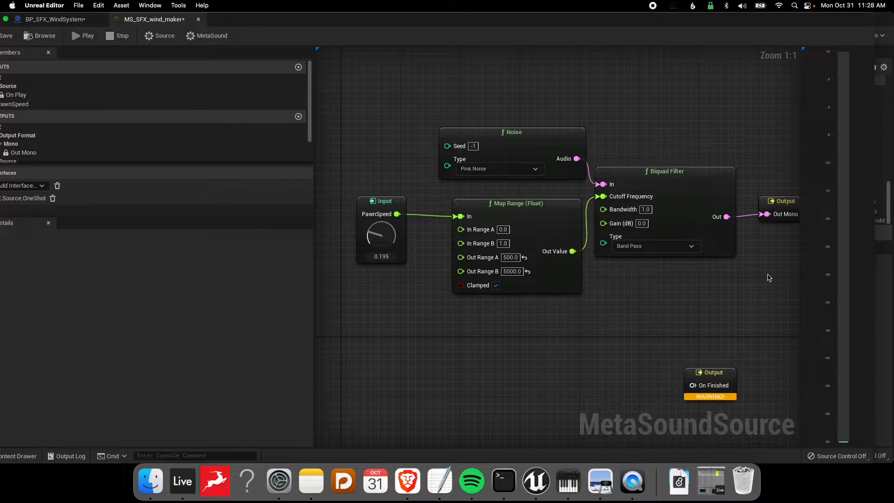
{"action": "mouse_move", "coordinate": [625, 377]}
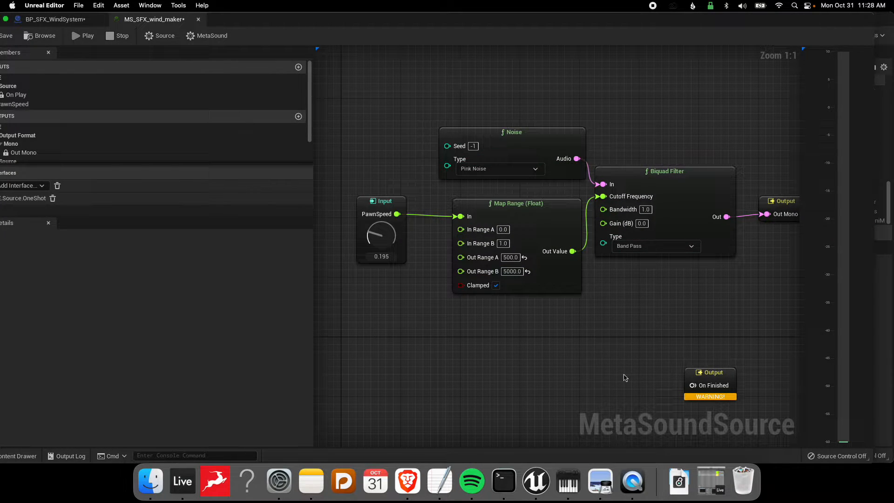
{"action": "mouse_move", "coordinate": [524, 294]}
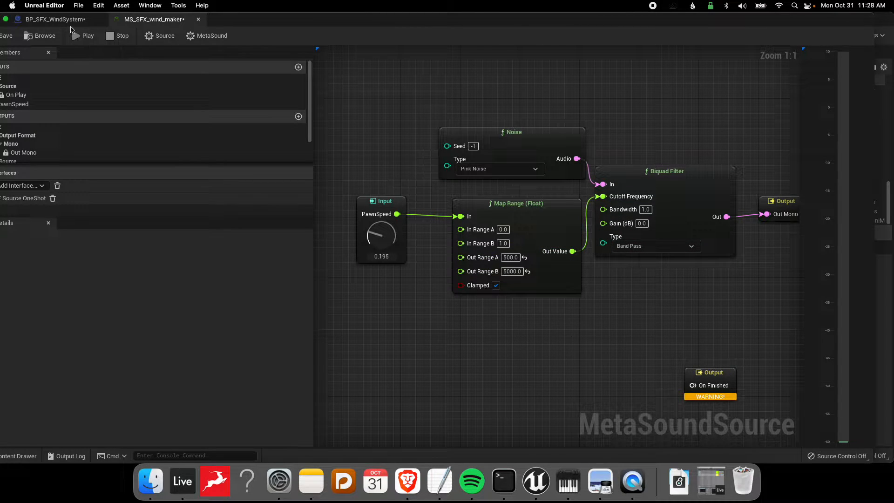
{"action": "mouse_move", "coordinate": [51, 19]}
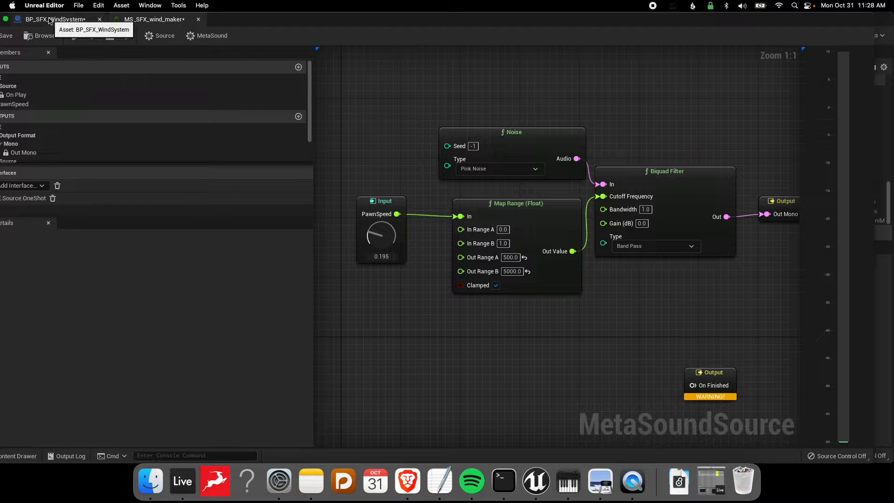
{"action": "left_click", "coordinate": [51, 19]}
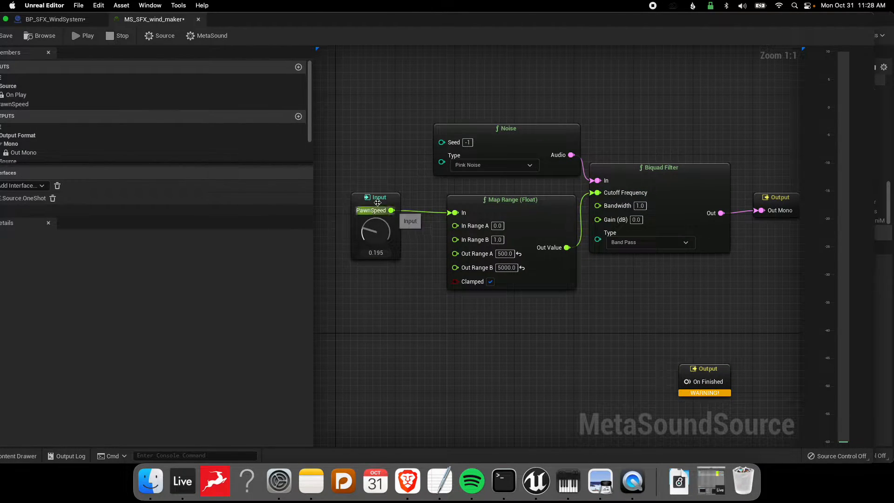
{"action": "left_click", "coordinate": [376, 205]}
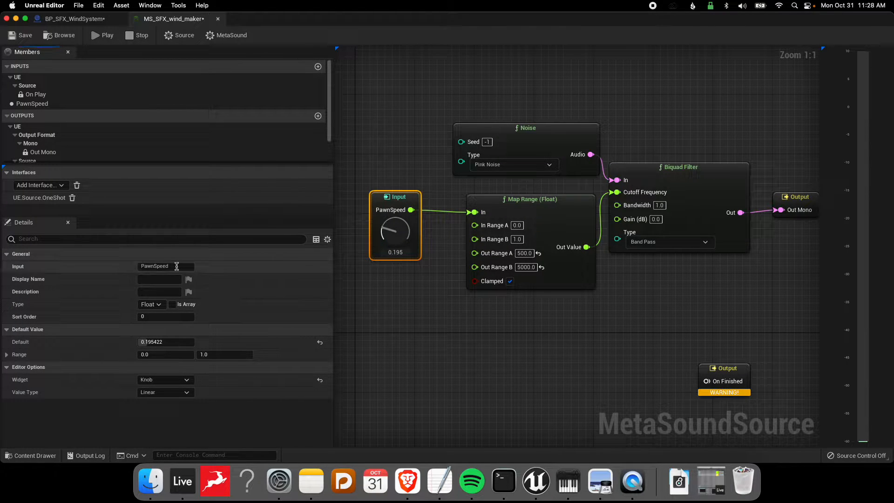
{"action": "left_click", "coordinate": [165, 266]}
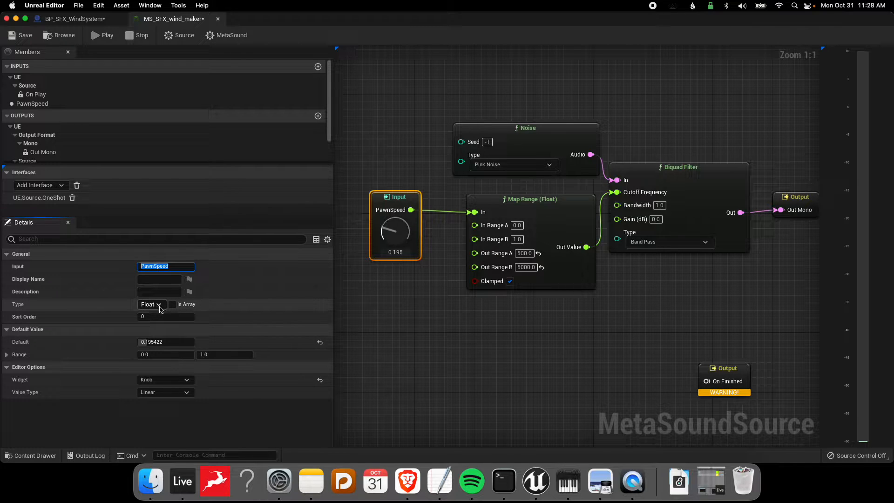
{"action": "left_click", "coordinate": [73, 18]}
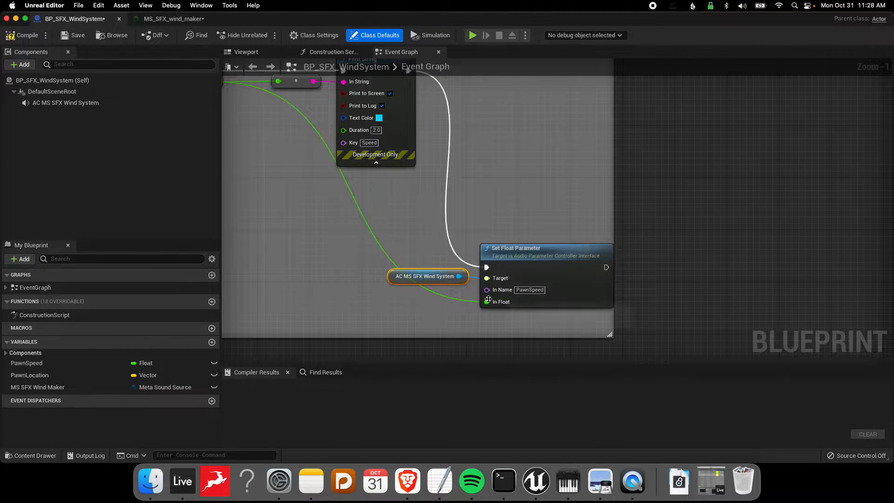
{"action": "left_click", "coordinate": [171, 18]}
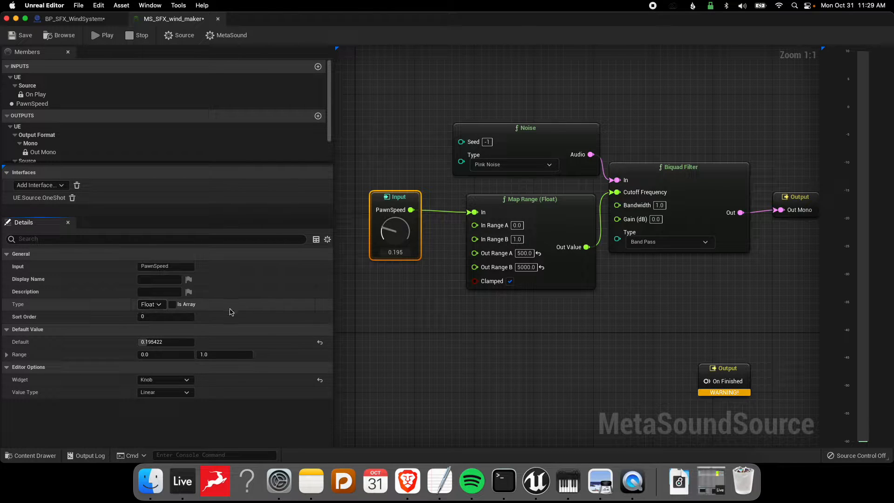
{"action": "mouse_move", "coordinate": [166, 391]}
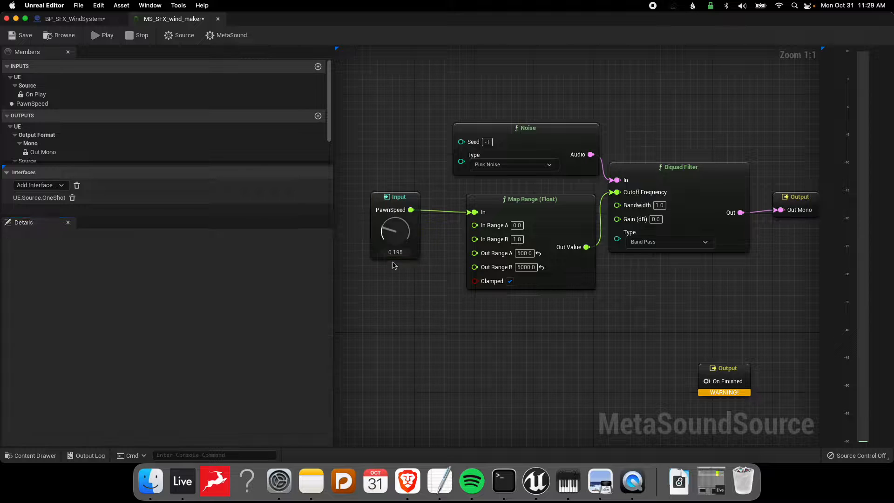
{"action": "mouse_move", "coordinate": [404, 245]}
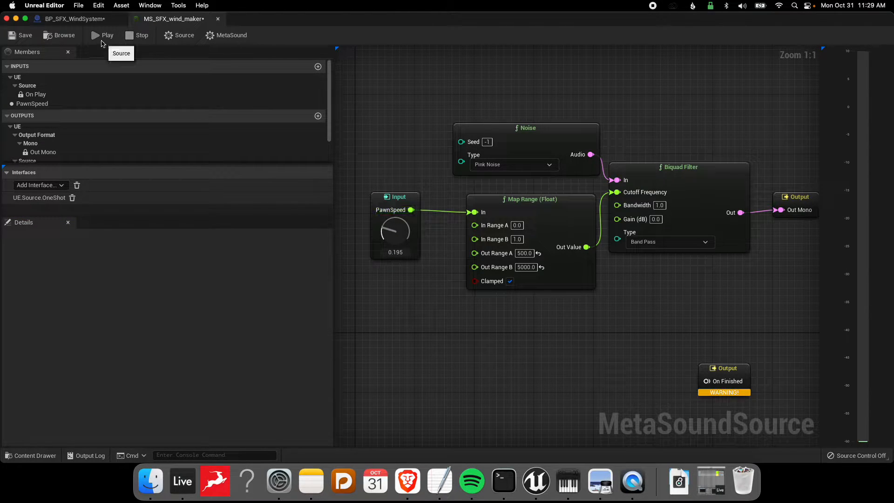
- Preview the wind sound with PawnSpeed turned near zero, then close the sound editor
{"action": "left_click", "coordinate": [107, 35]}
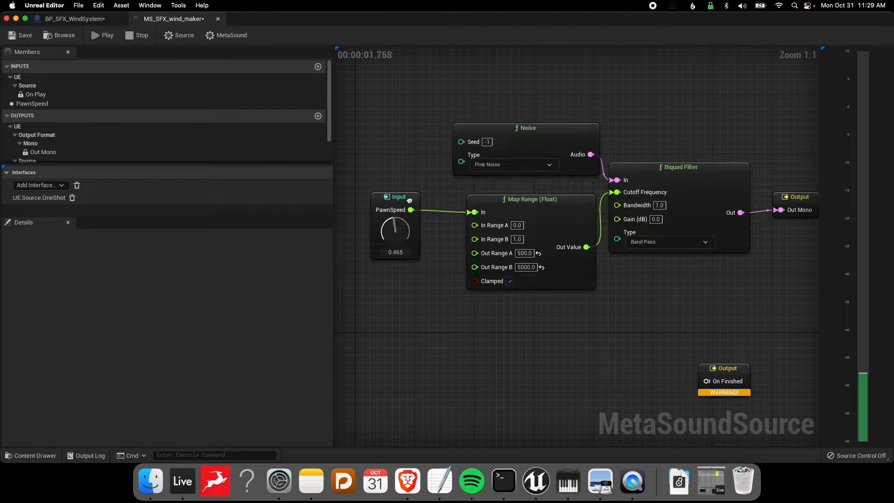
{"action": "left_click_drag", "start_coordinate": [395, 231], "coordinate": [396, 239]}
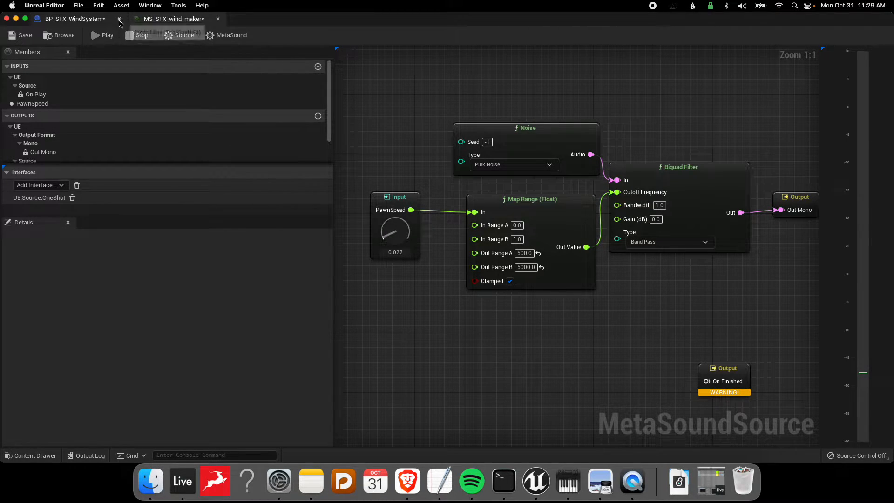
{"action": "left_click", "coordinate": [119, 23]}
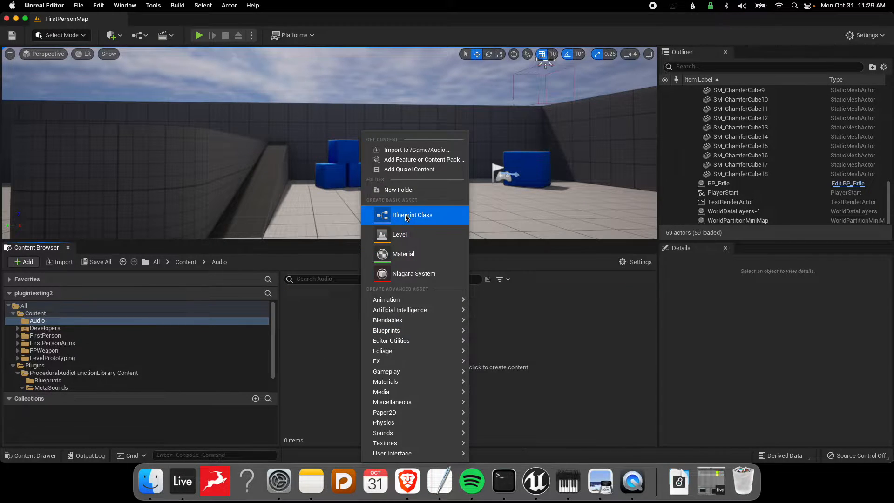
- Create an Actor-parent Blueprint Class named BP_AMB_WindSystem in the Audio folder
{"action": "left_click", "coordinate": [413, 214]}
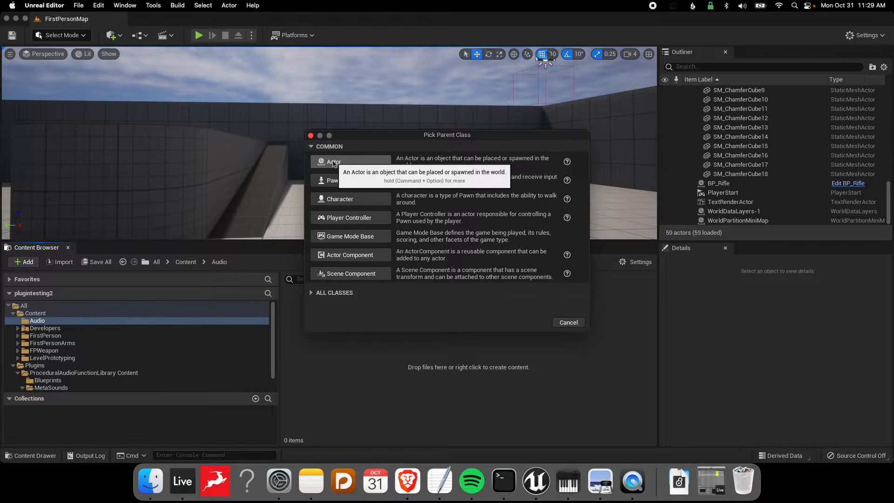
{"action": "left_click", "coordinate": [333, 162]}
{"action": "type", "text": "B"}
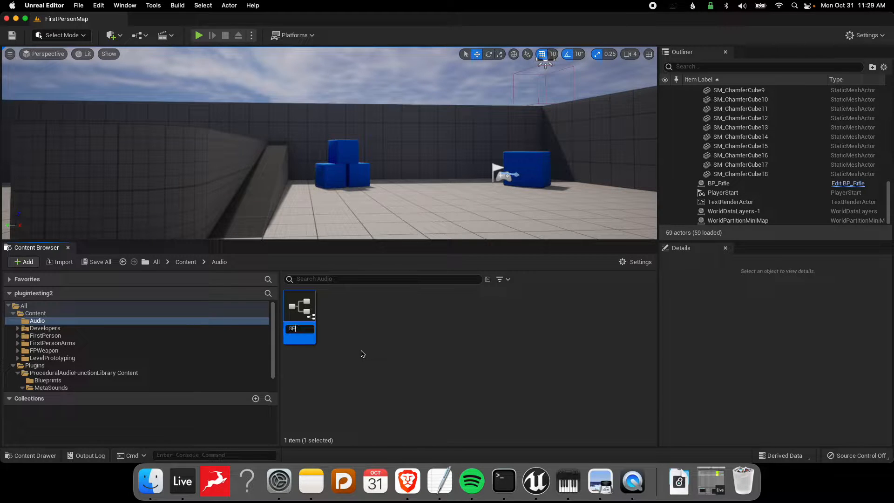
{"action": "type", "text": "P_AMB_"}
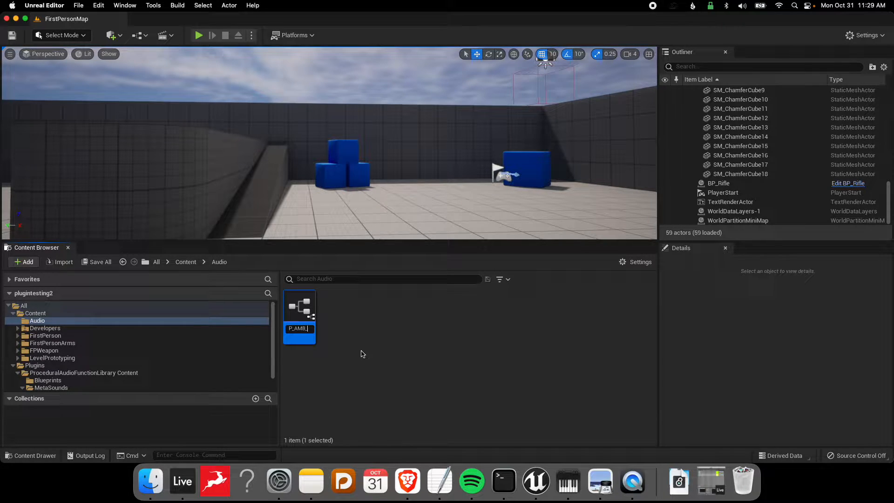
{"action": "type", "text": "WindSys"}
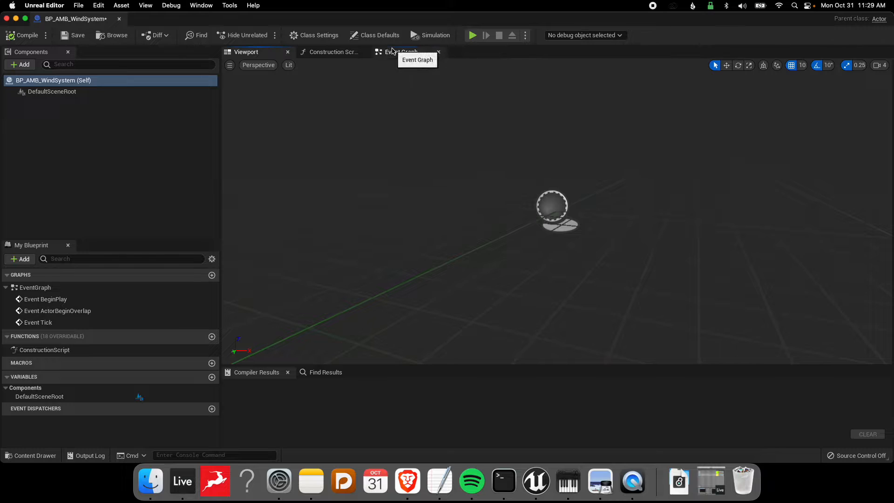
- Chain Get Player Pawn, Get Velocity and Vector Length nodes in a row in the Event Graph
{"action": "left_click", "coordinate": [402, 52]}
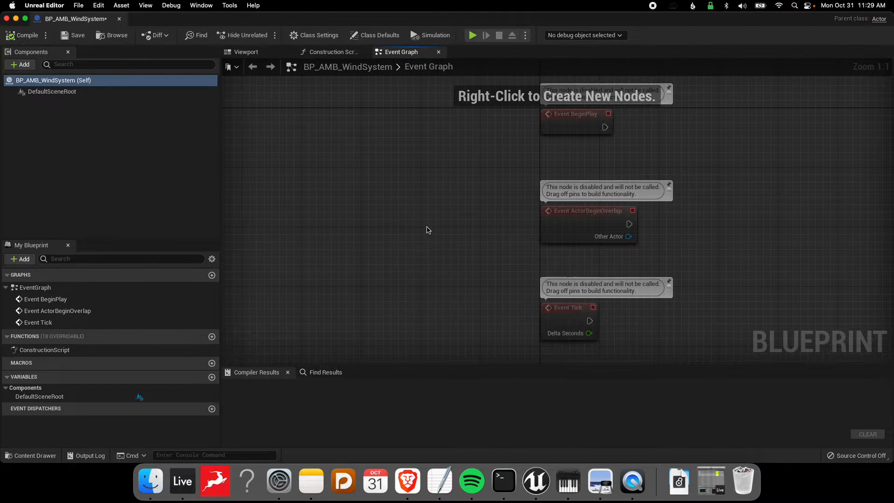
{"action": "right_click", "coordinate": [427, 230]}
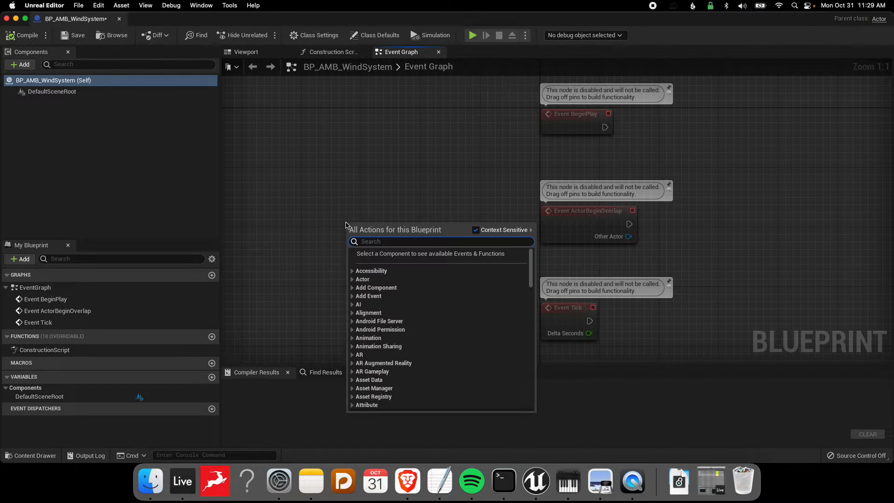
{"action": "type", "text": "play"}
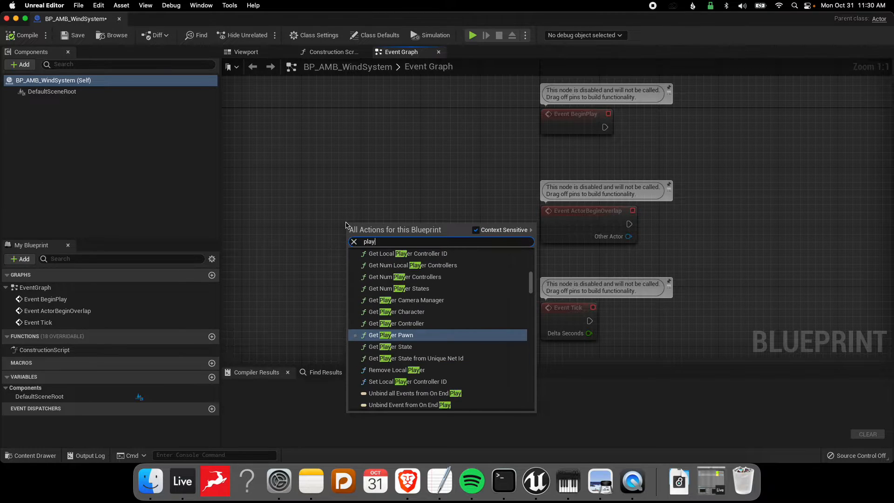
{"action": "left_click", "coordinate": [392, 335]}
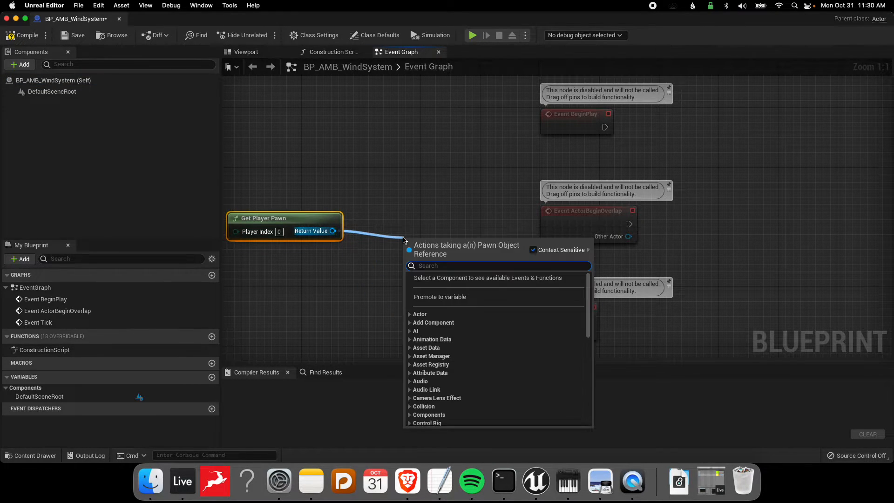
{"action": "type", "text": "get"}
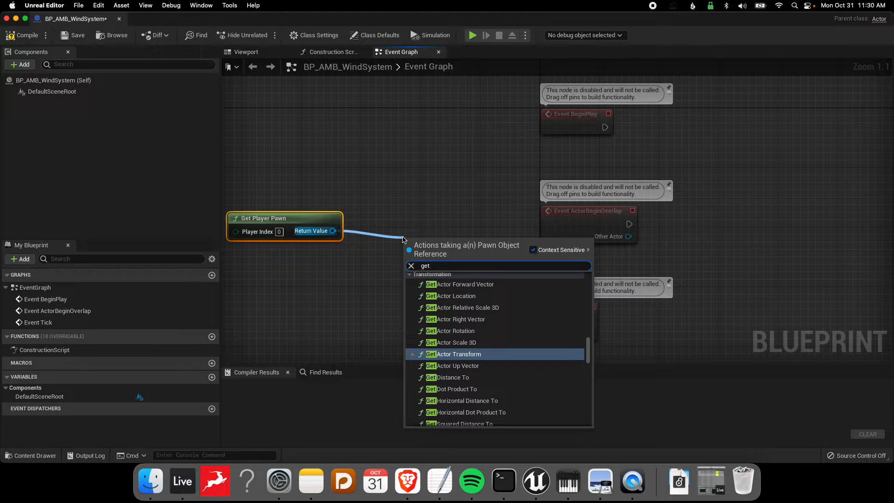
{"action": "type", "text": "vect"}
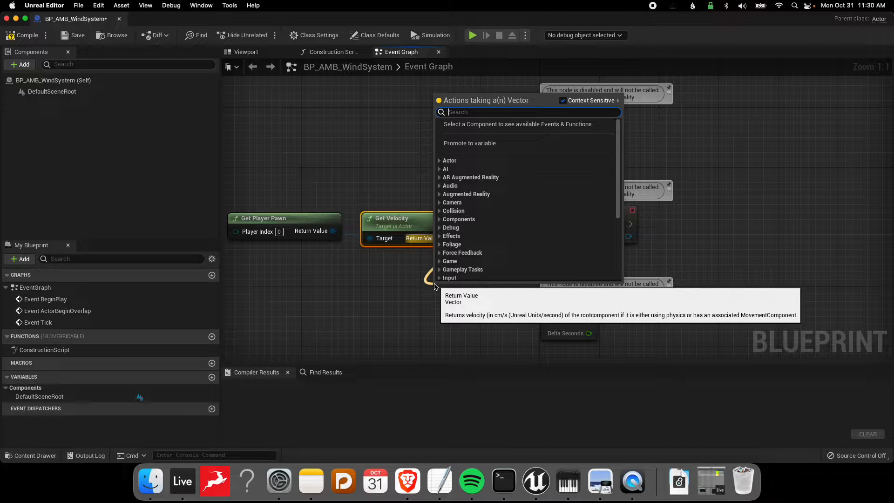
{"action": "type", "text": "length"}
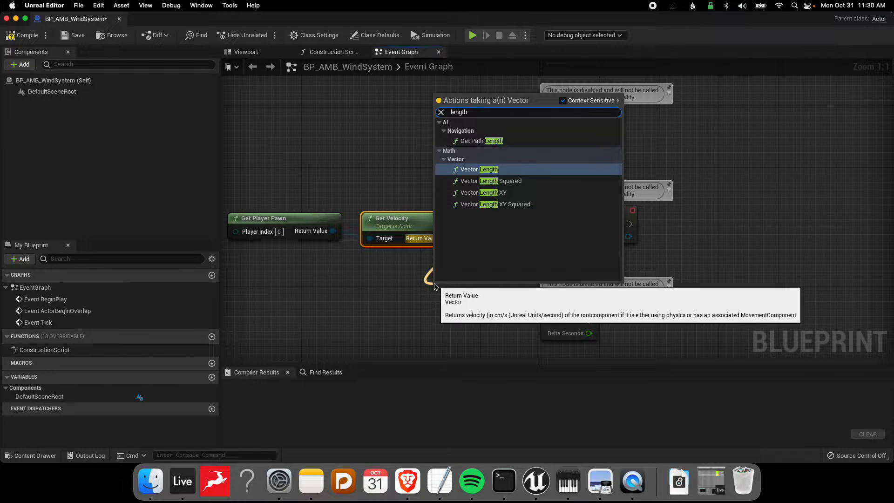
{"action": "left_click", "coordinate": [477, 169]}
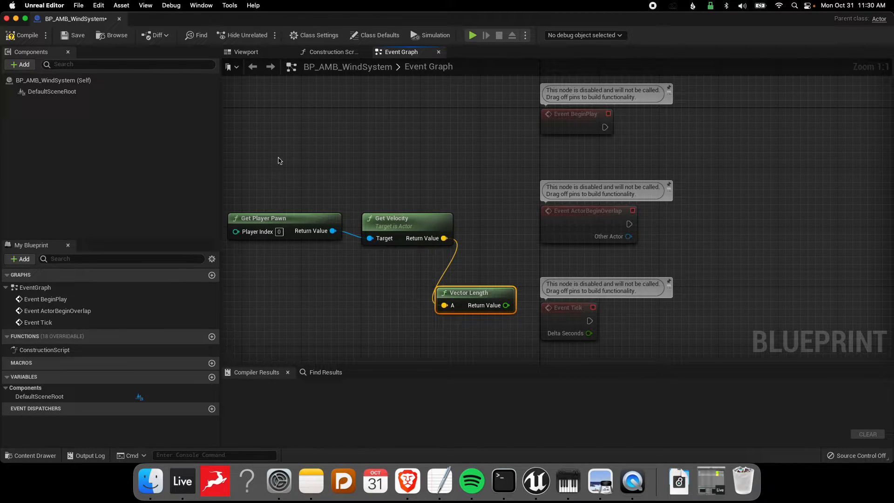
{"action": "left_click_drag", "start_coordinate": [475, 292], "coordinate": [505, 219]}
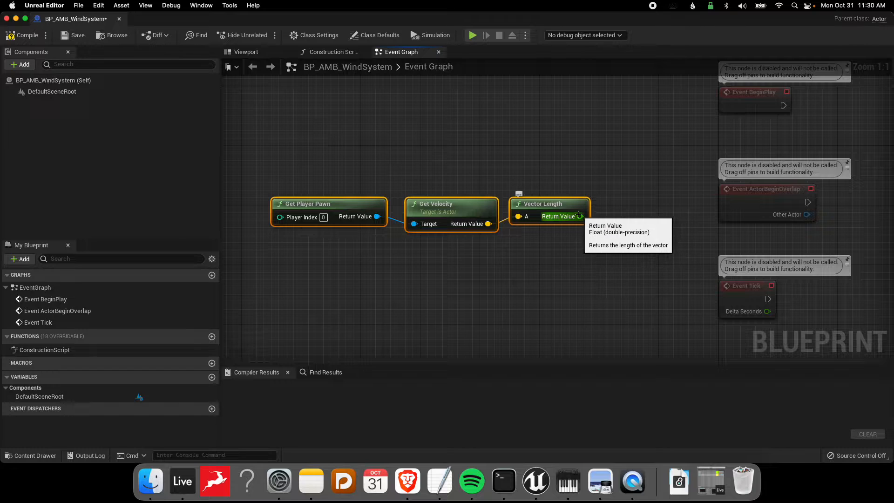
- Print the Vector Length result with a Print String node driven by Event Tick
{"action": "left_click_drag", "start_coordinate": [580, 216], "coordinate": [496, 281]}
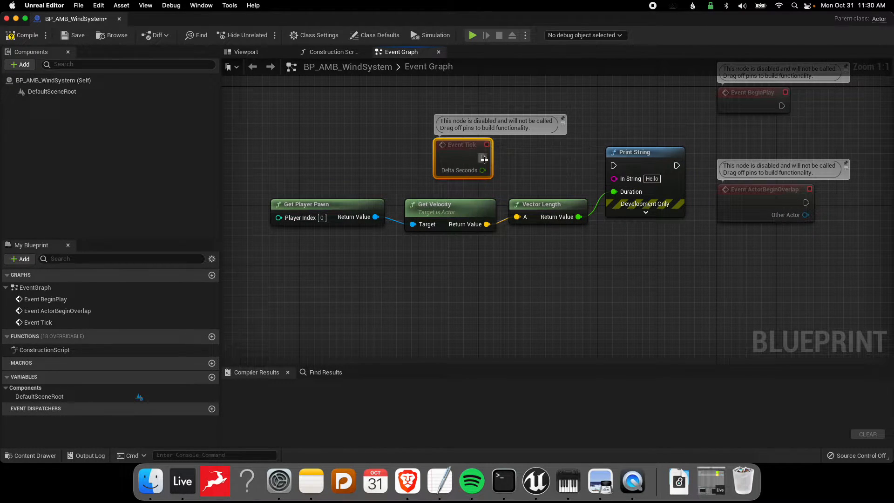
{"action": "left_click_drag", "start_coordinate": [484, 158], "coordinate": [614, 165]}
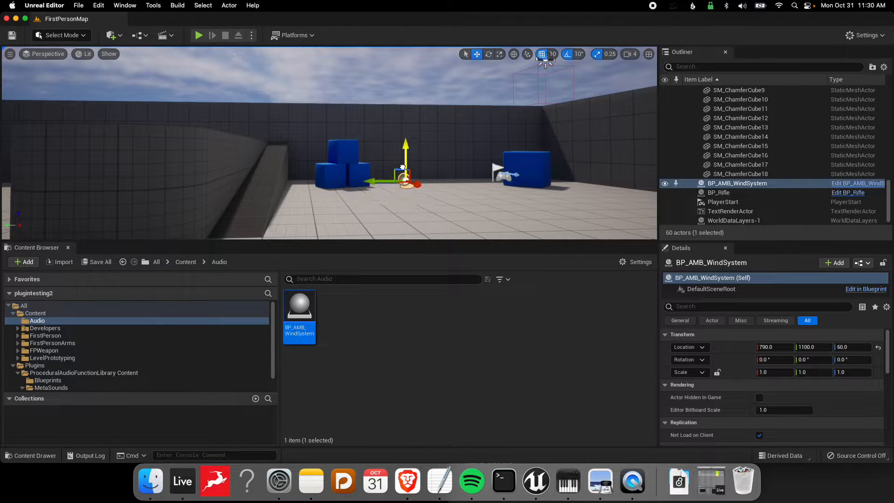
- Reopen the BP_AMB_WindSystem Blueprint for editing
{"action": "left_click", "coordinate": [199, 35]}
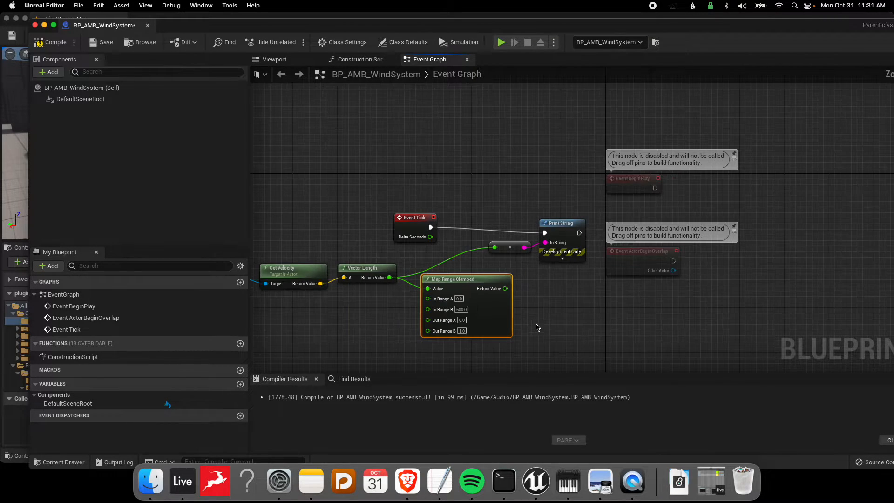
{"action": "mouse_move", "coordinate": [543, 331]}
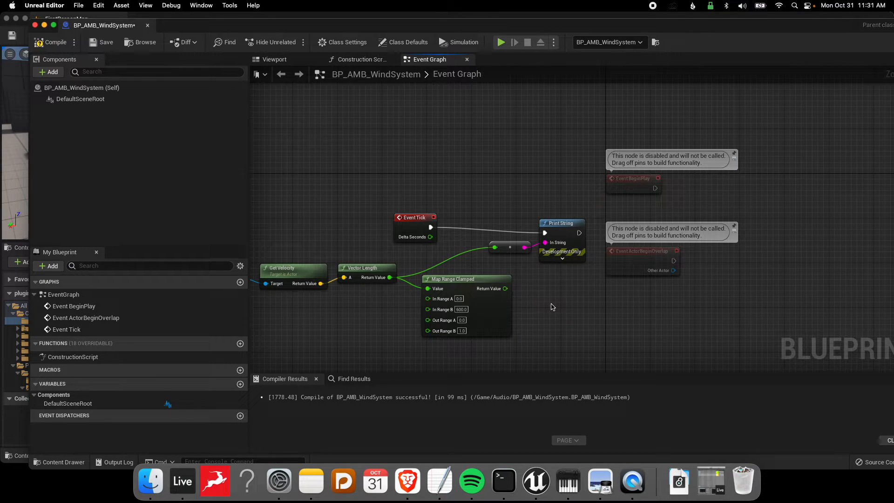
- Search the Event Graph's node list for 'set floa'
{"action": "right_click", "coordinate": [552, 307]}
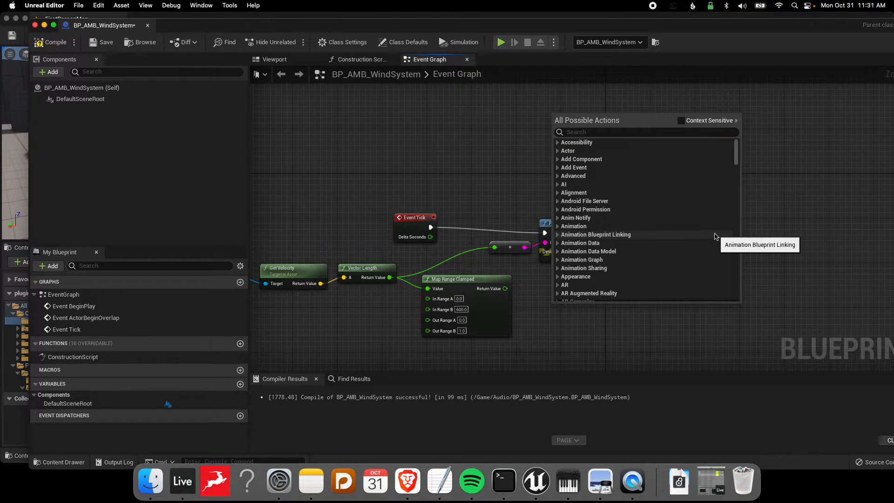
{"action": "left_click", "coordinate": [645, 131]}
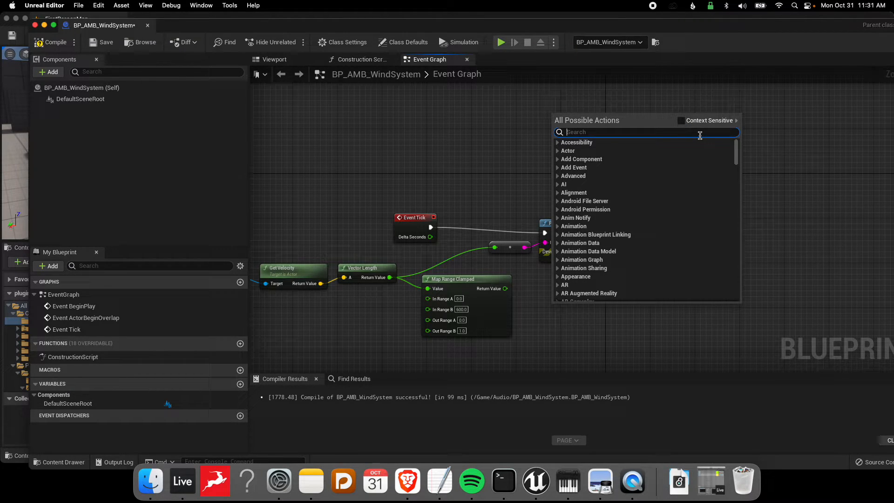
{"action": "type", "text": "set float para"}
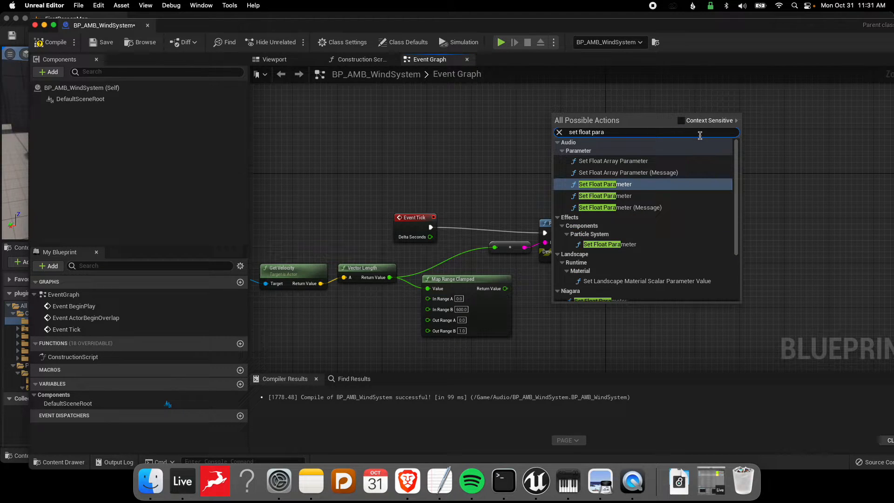
{"action": "mouse_move", "coordinate": [597, 184]}
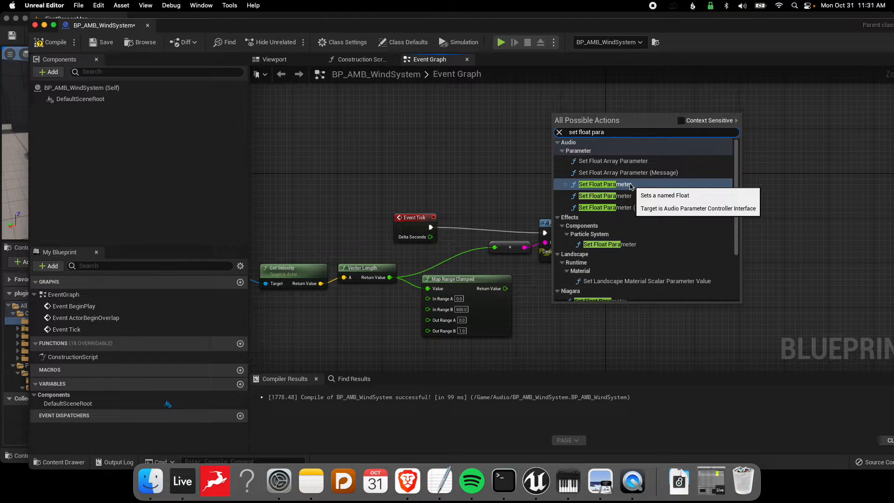
{"action": "mouse_move", "coordinate": [631, 196]}
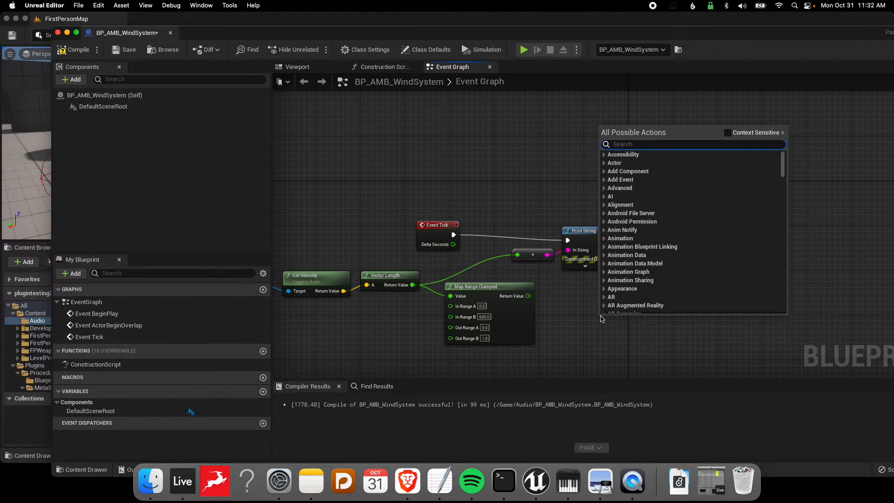
- Add an audio-component Set Float Parameter node fed by Map Range Clamped's Return Value
{"action": "type", "text": "set float para"}
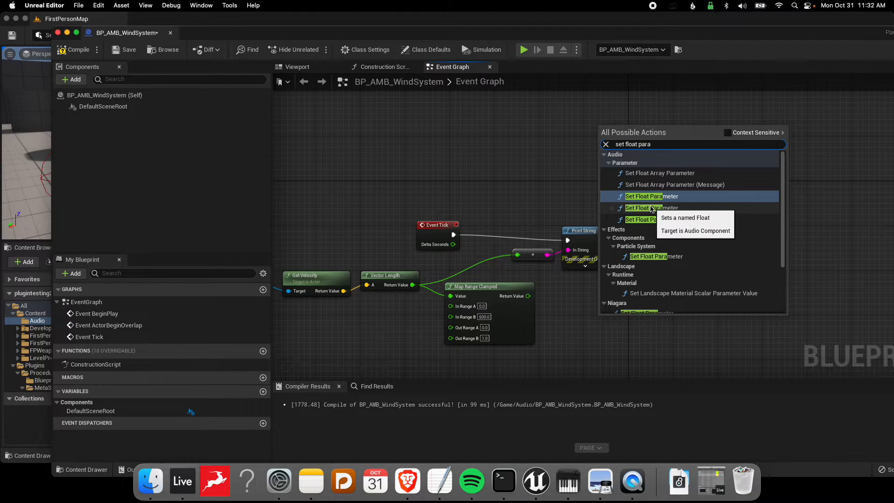
{"action": "left_click", "coordinate": [652, 196]}
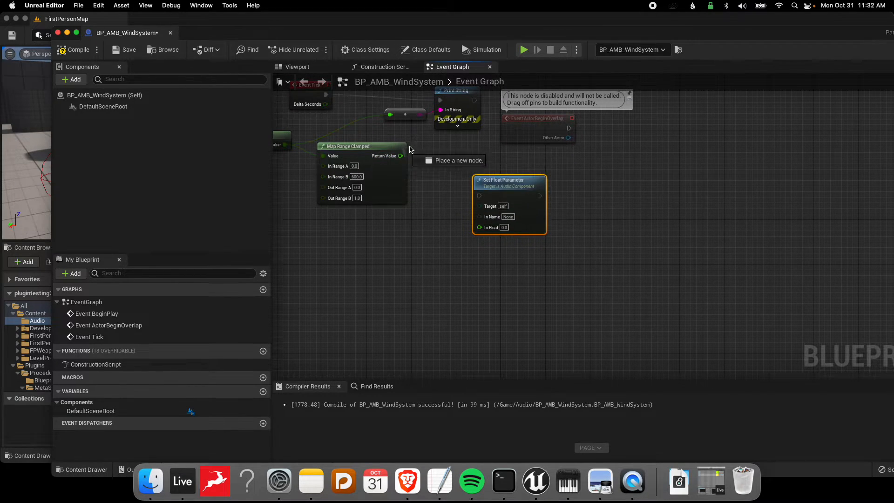
{"action": "left_click_drag", "start_coordinate": [401, 155], "coordinate": [480, 227]}
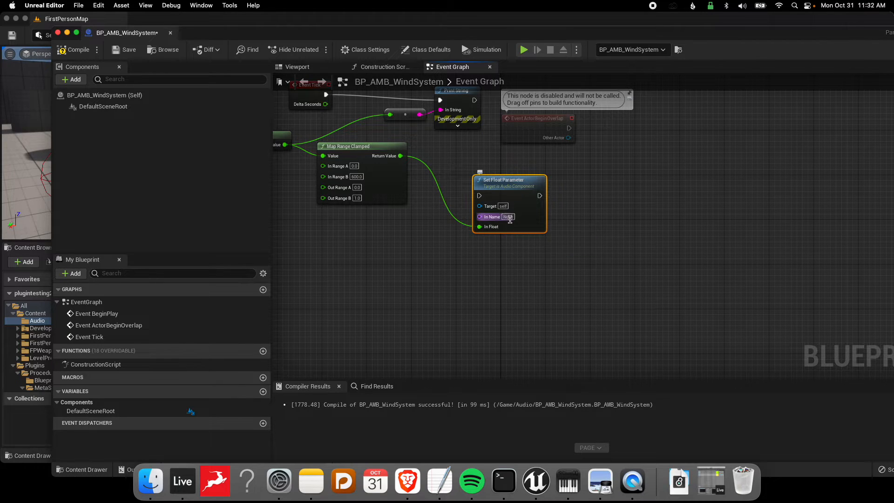
{"action": "mouse_move", "coordinate": [506, 217]}
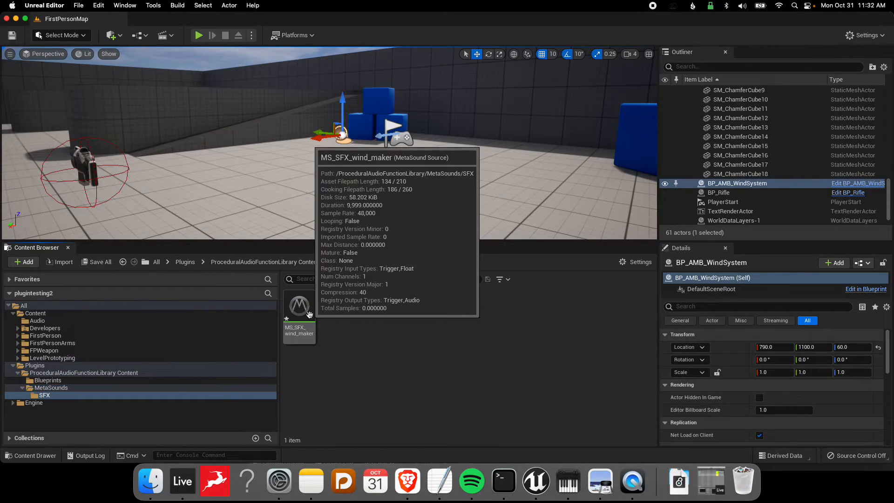
- Check MS_SFX_wind_maker's PawnSpeed input, then return to the wind system Blueprint
{"action": "double_click", "coordinate": [300, 307]}
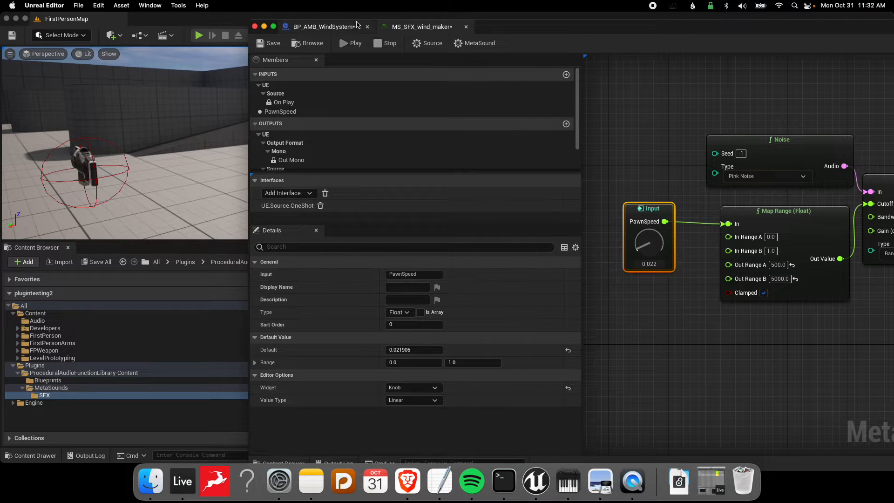
{"action": "left_click", "coordinate": [325, 27]}
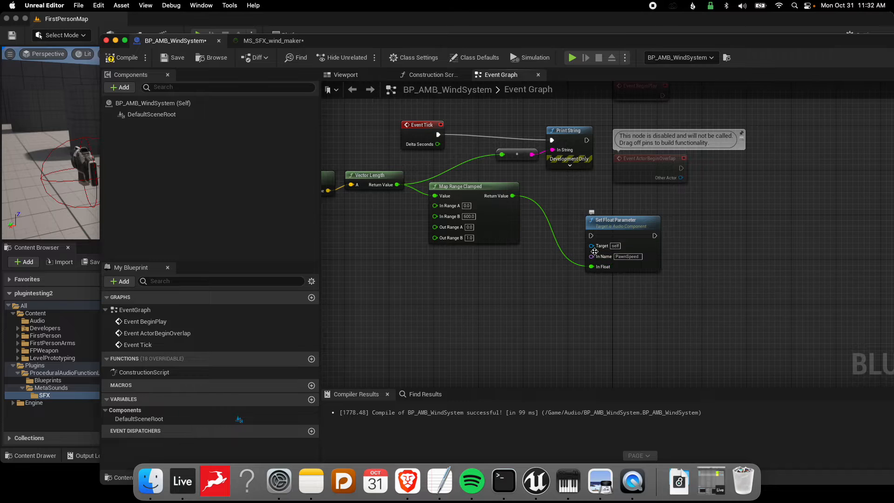
{"action": "mouse_move", "coordinate": [717, 339]}
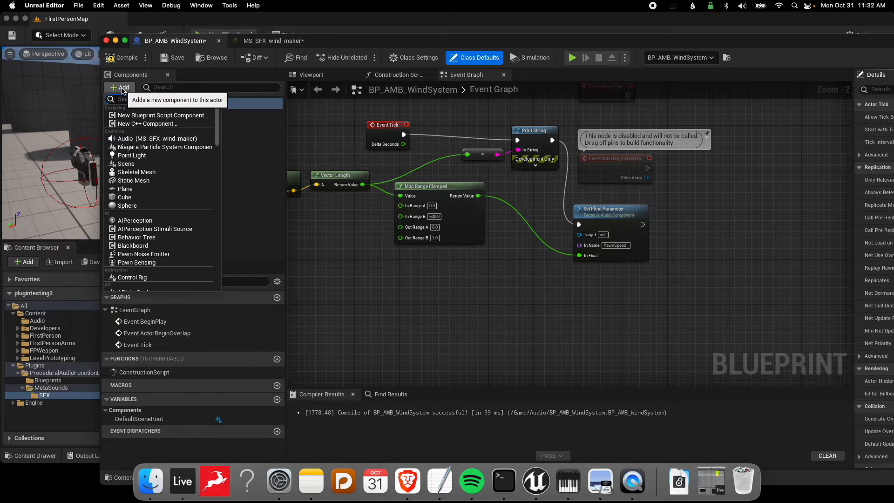
- Add the MS_SFX_wind_maker Audio component to BP_AMB_WindSystem by searching 'Au'
{"action": "type", "text": "Audio"}
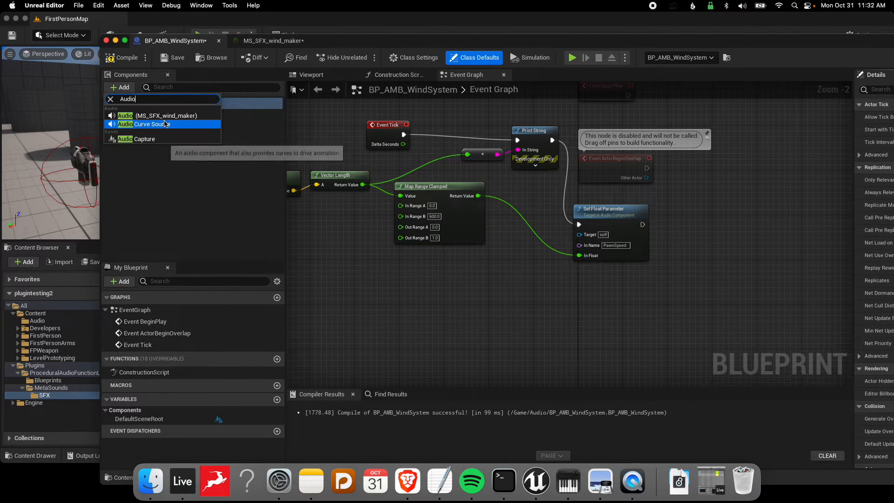
{"action": "left_click", "coordinate": [165, 115]}
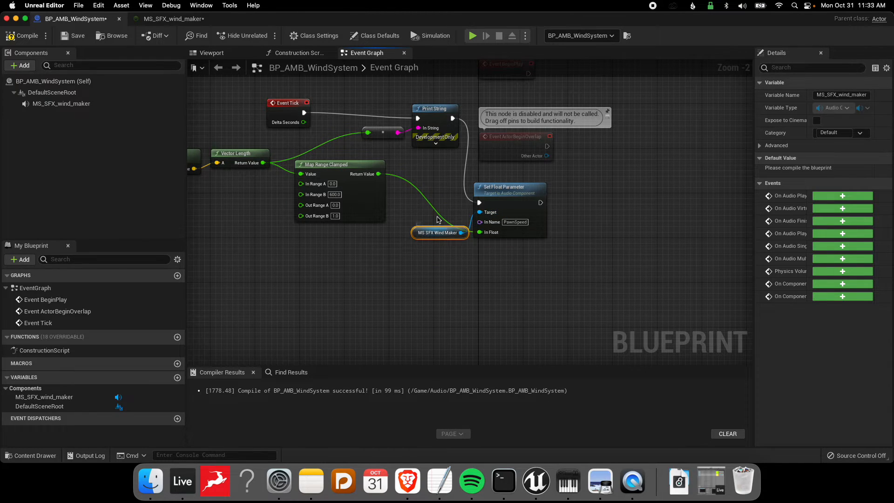
- Glance at the MS_SFX_wind_maker graph, then return to the FirstPersonMap level editor
{"action": "left_click", "coordinate": [170, 18]}
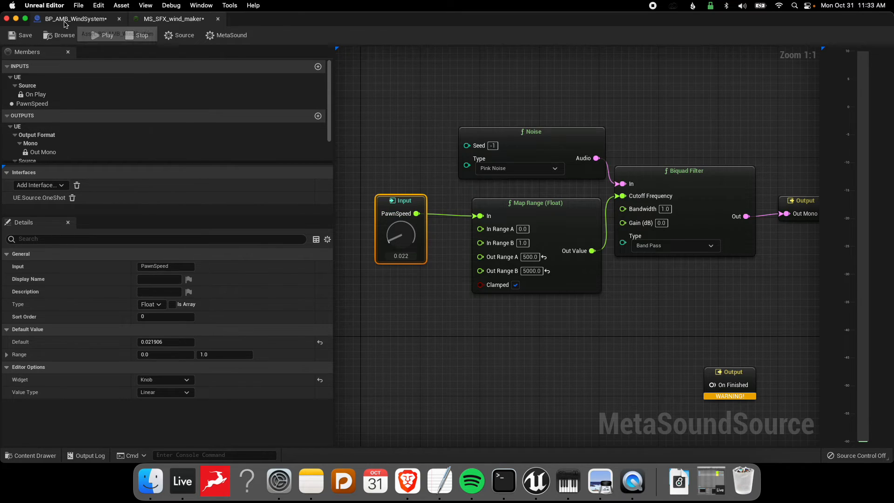
{"action": "left_click", "coordinate": [74, 19]}
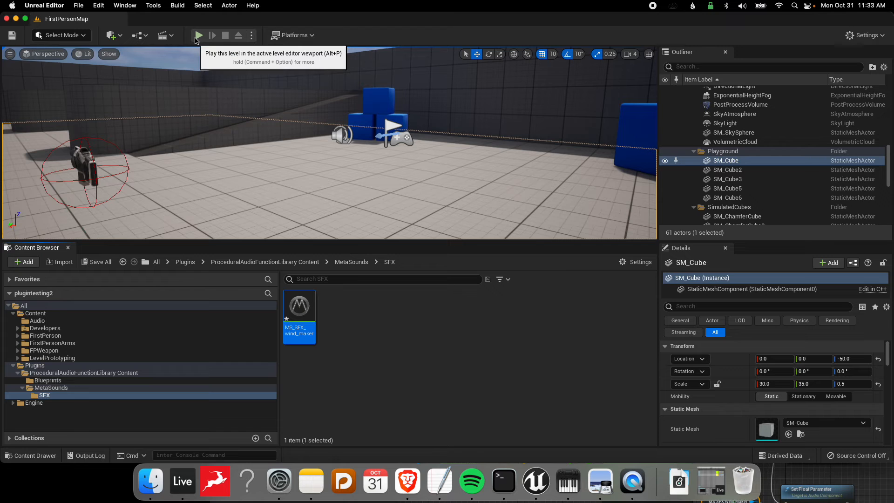
{"action": "left_click", "coordinate": [198, 35]}
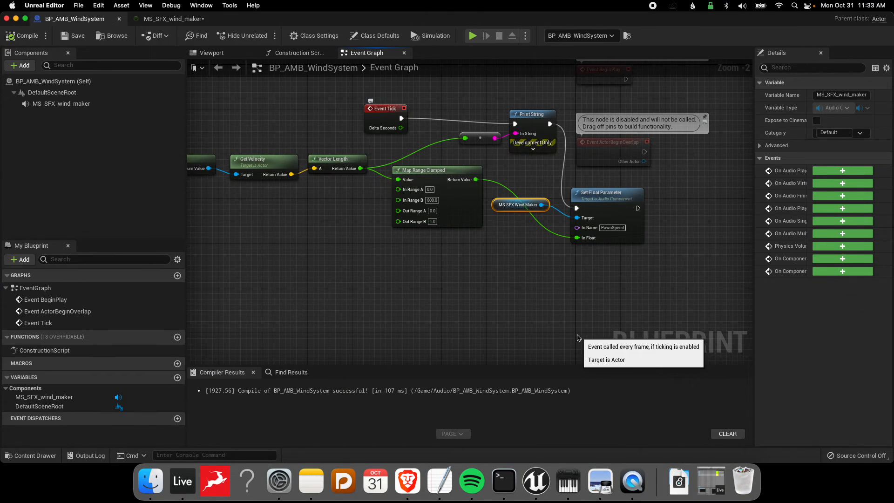
{"action": "mouse_move", "coordinate": [482, 254]}
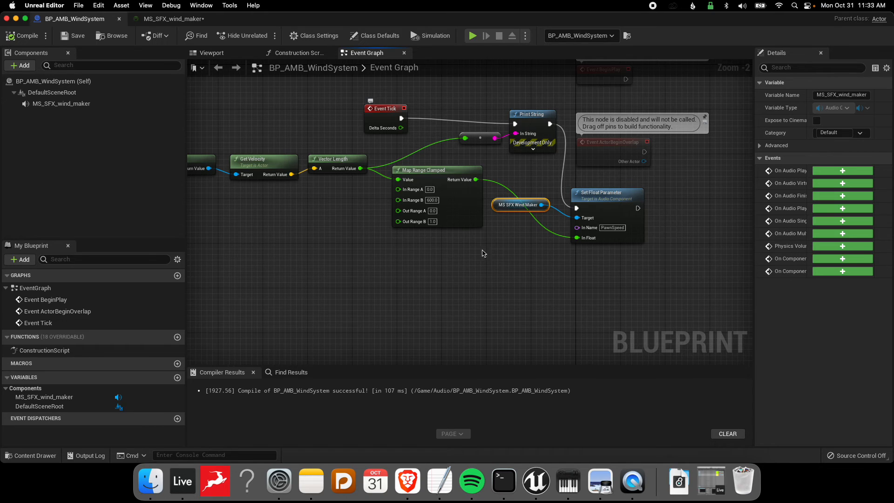
{"action": "mouse_move", "coordinate": [280, 29]}
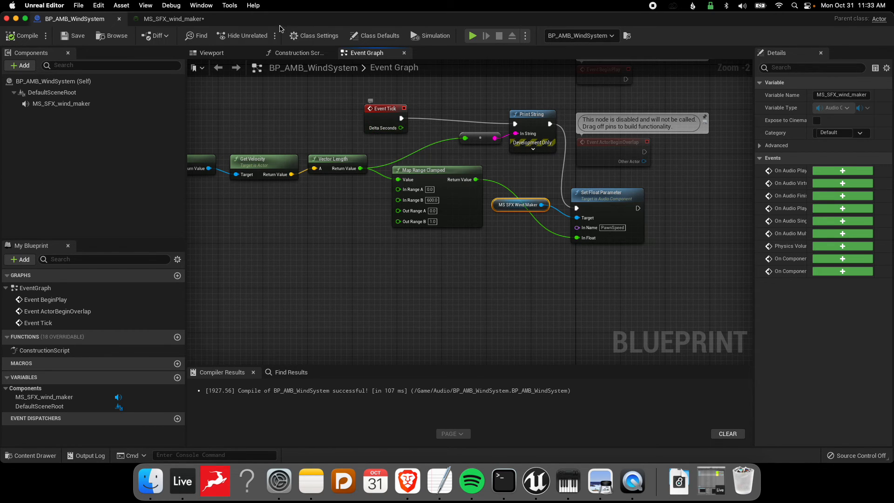
- Switch between the BP_AMB_WindSystem and MS_SFX_wind_maker editors, ending on the MetaSound graph
{"action": "left_click", "coordinate": [171, 18]}
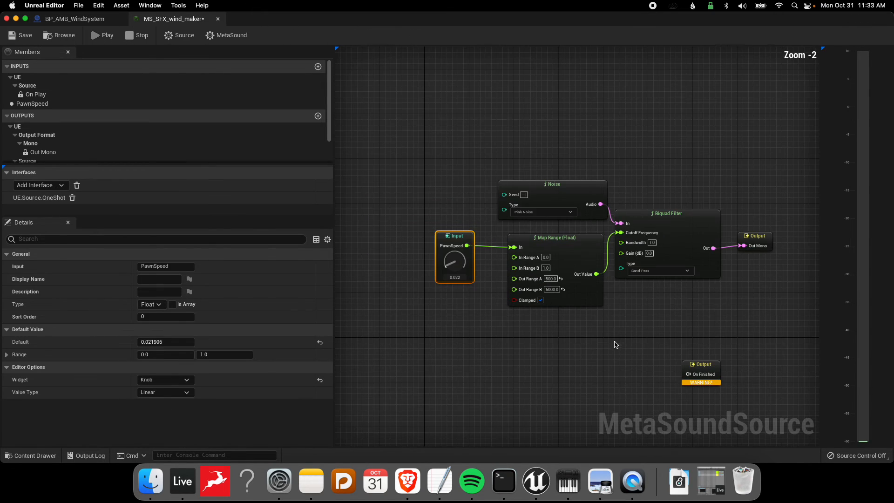
{"action": "left_click", "coordinate": [74, 18]}
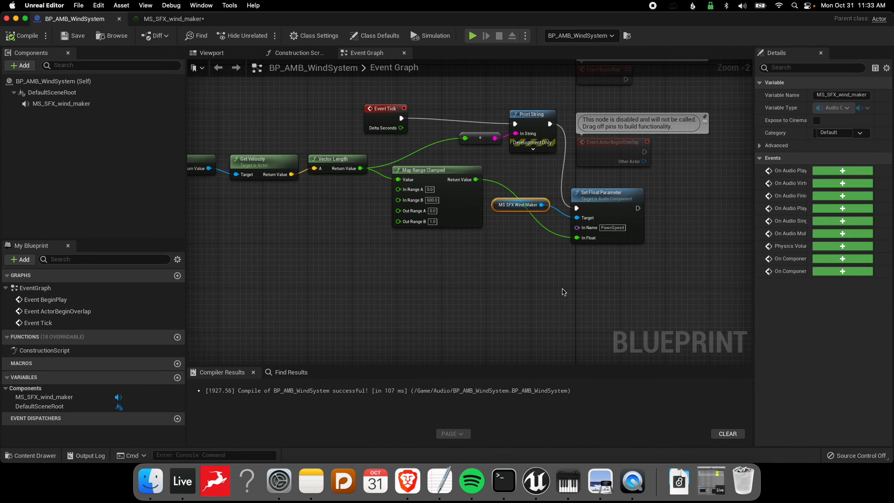
{"action": "mouse_move", "coordinate": [386, 224]}
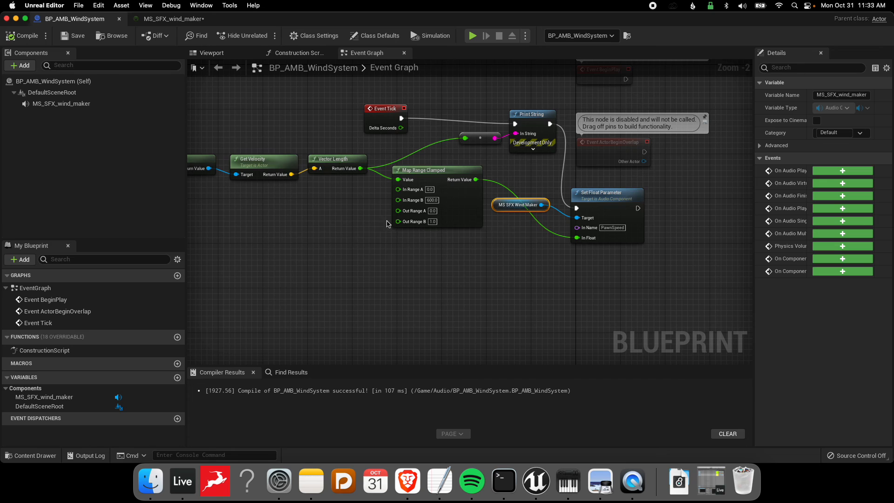
{"action": "left_click", "coordinate": [155, 18]}
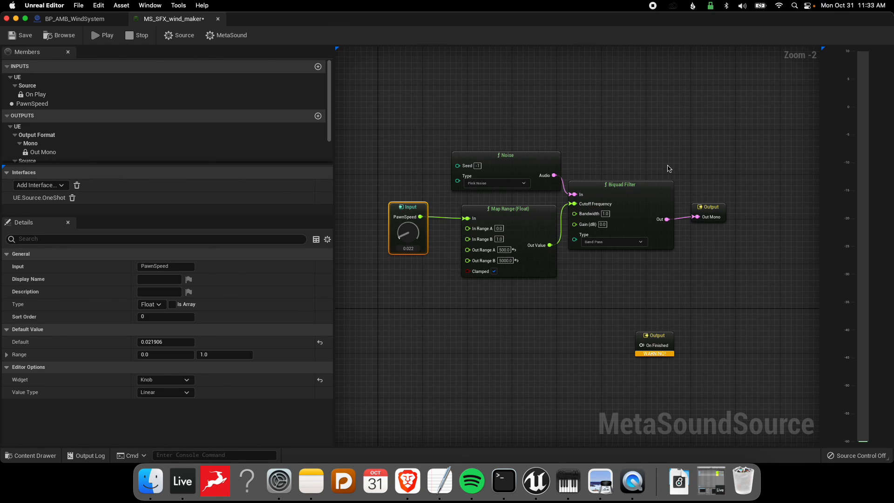
{"action": "mouse_move", "coordinate": [73, 18]}
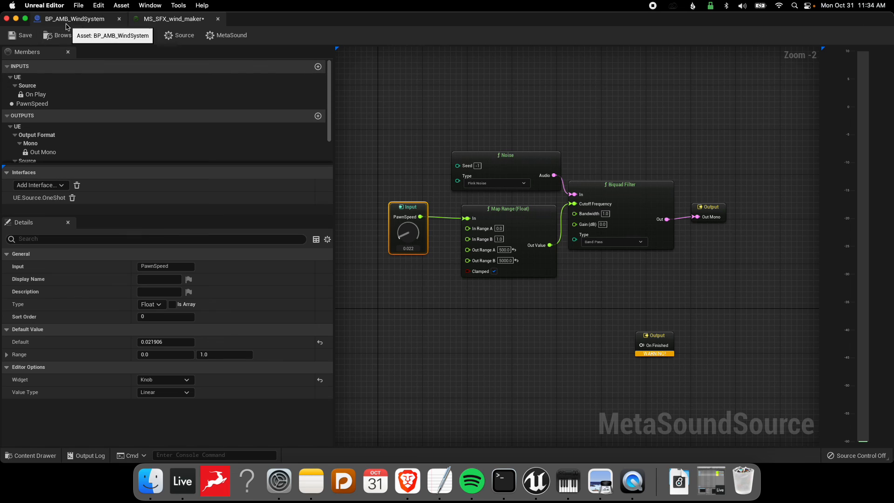